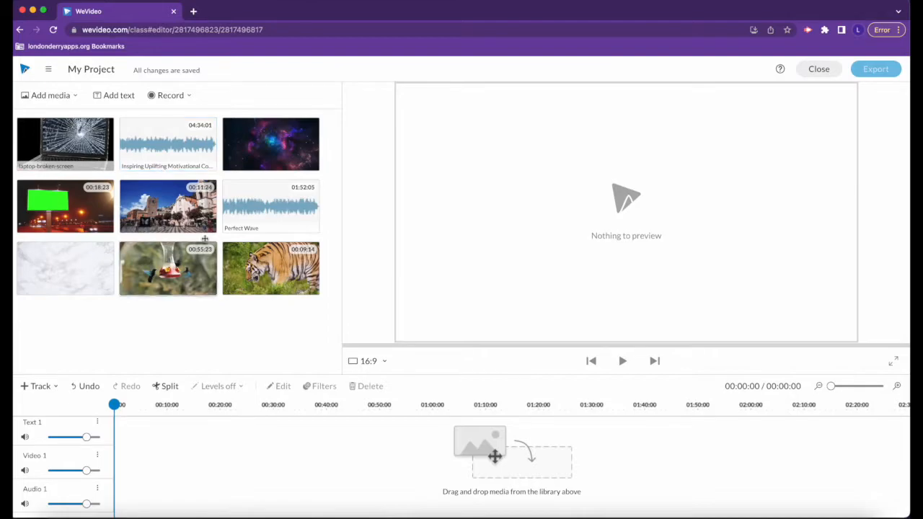
{"action": "mouse_move", "coordinate": [124, 267]}
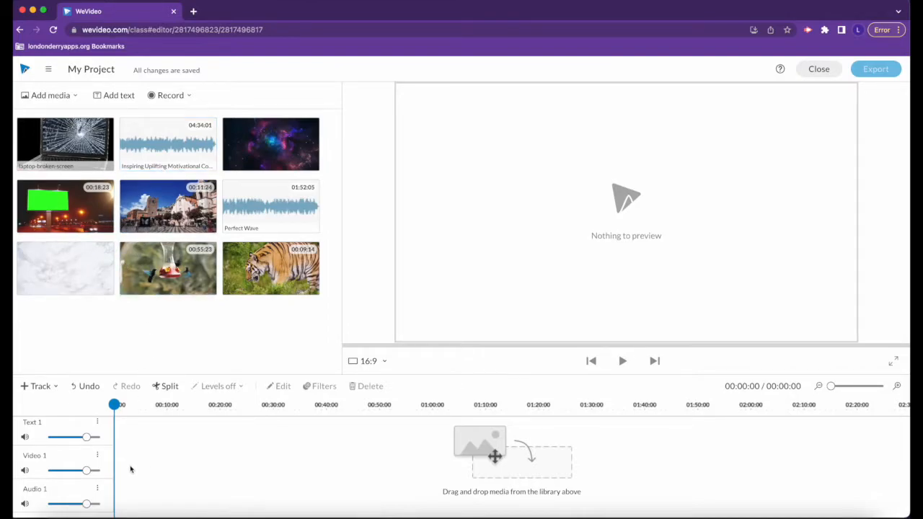
{"action": "mouse_move", "coordinate": [87, 470]}
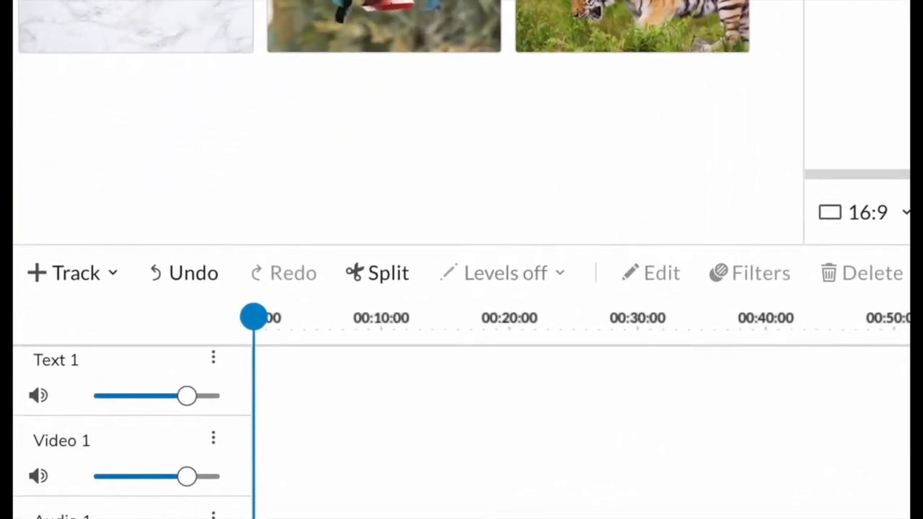
- Place the city clip at the start of Video 1, then try it on Audio 1 and Text 1
{"action": "scroll", "scroll_direction": "down", "scroll_amount": 3}
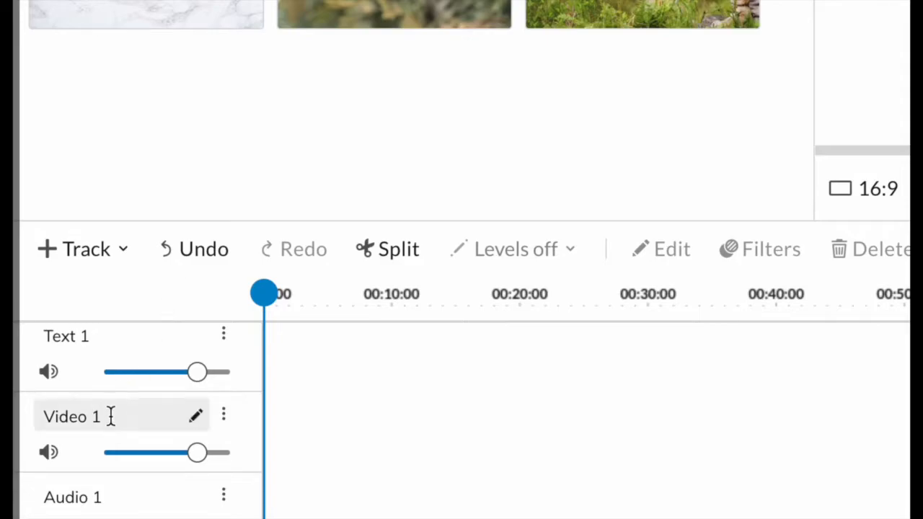
{"action": "mouse_move", "coordinate": [108, 389]}
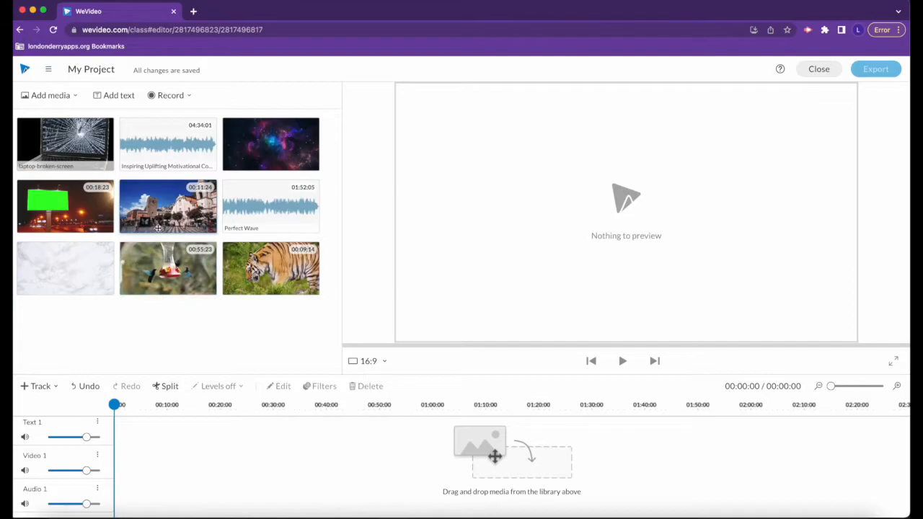
{"action": "mouse_move", "coordinate": [166, 216]}
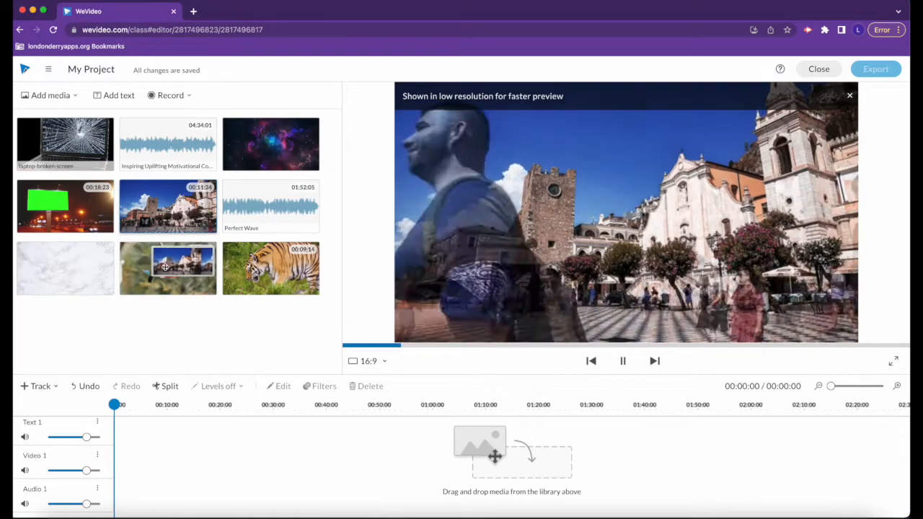
{"action": "left_click_drag", "start_coordinate": [168, 267], "coordinate": [144, 461]}
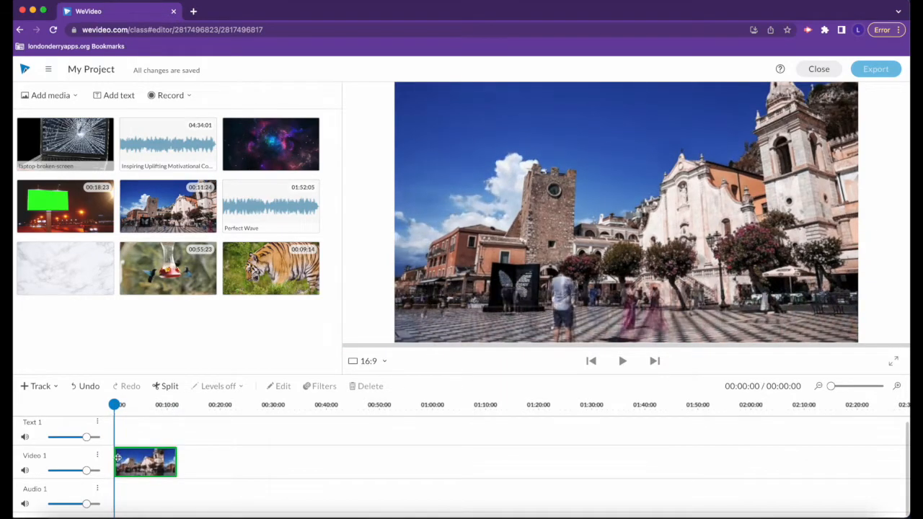
{"action": "left_click_drag", "start_coordinate": [145, 462], "coordinate": [146, 496]}
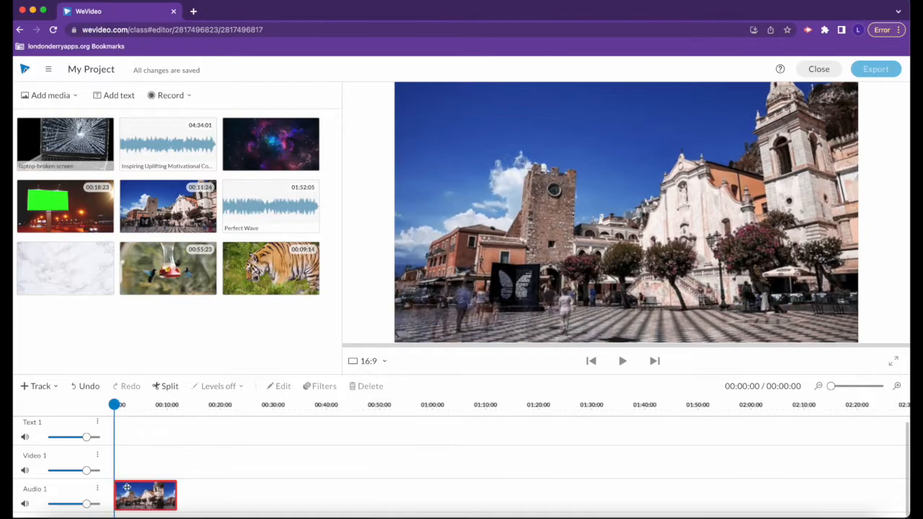
{"action": "left_click_drag", "start_coordinate": [146, 496], "coordinate": [145, 427]}
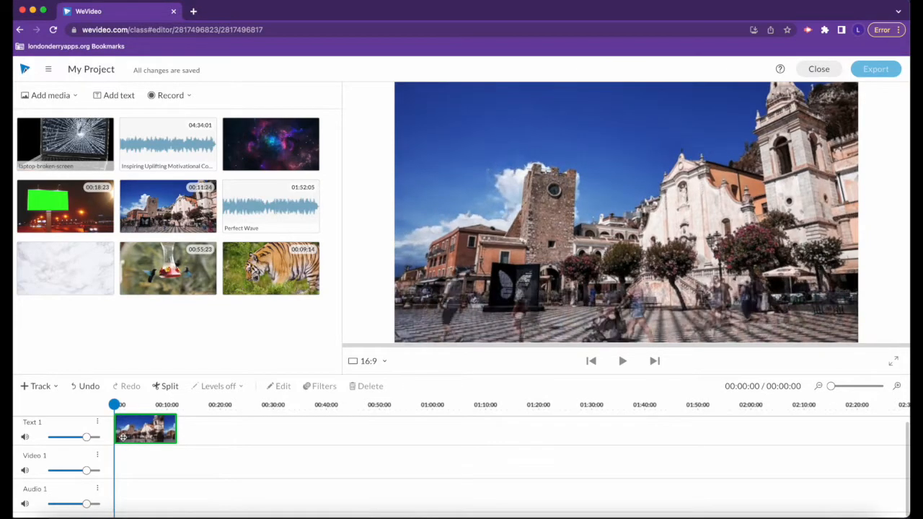
- Return the city clip to the start of the Video 1 track and select it
{"action": "left_click_drag", "start_coordinate": [146, 430], "coordinate": [146, 461]}
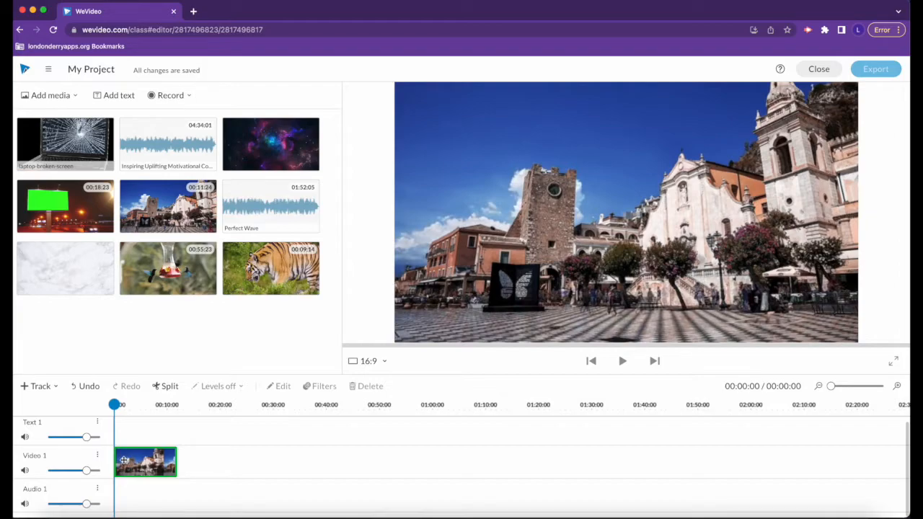
{"action": "left_click", "coordinate": [144, 461]}
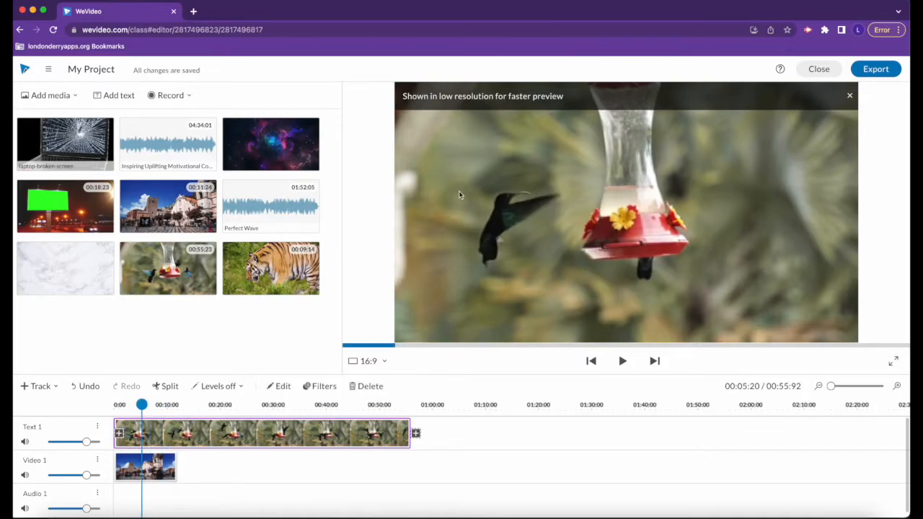
{"action": "mouse_move", "coordinate": [499, 239]}
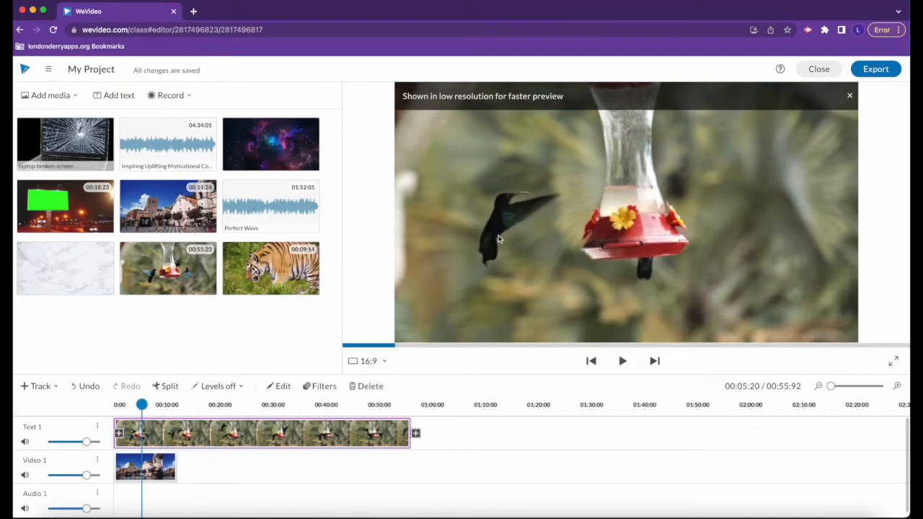